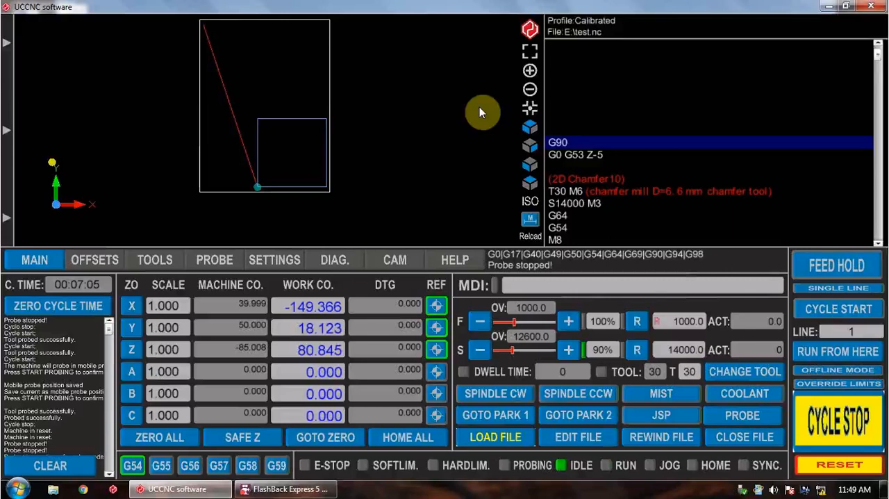
Step: Show the tool-probe plugin page with simple, angle, pocket and outer probing options
left_click(214, 259)
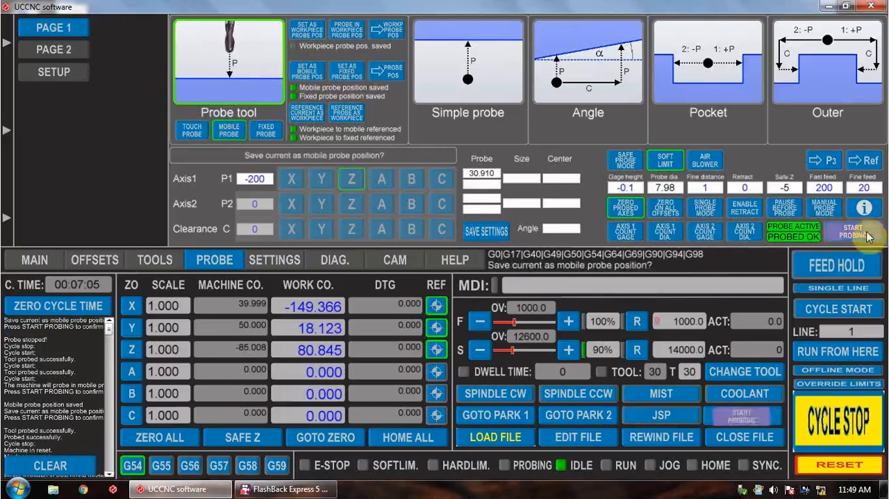
Step: Save the current machine position as the mobile probe position
left_click(853, 231)
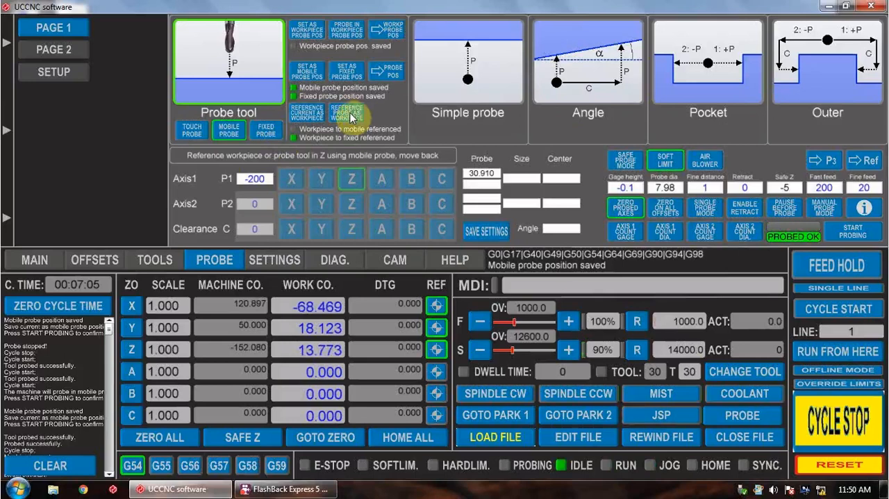
Step: Reference the workpiece Z to the mobile probe and run the probe cycle, reading about 30.925
left_click(853, 231)
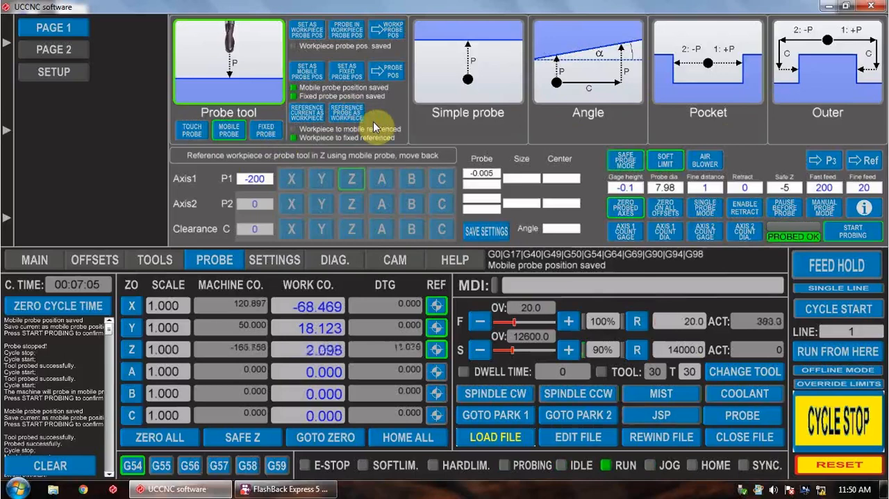
left_click(853, 230)
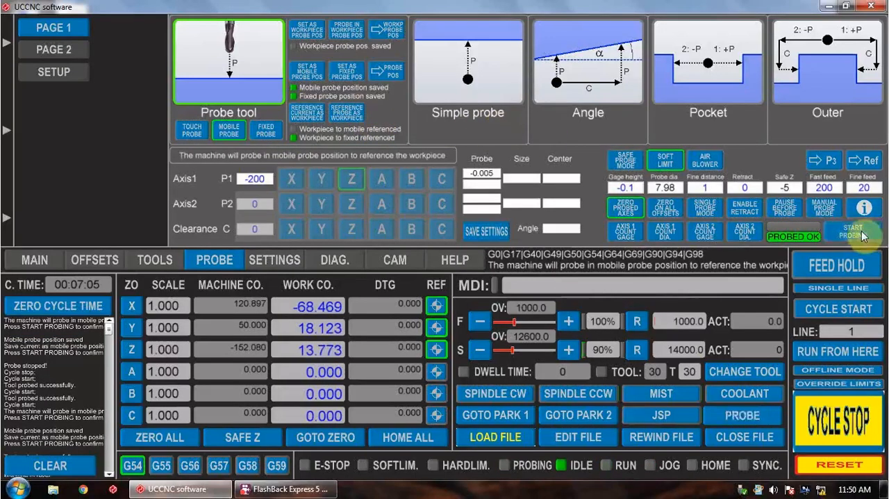
left_click(853, 233)
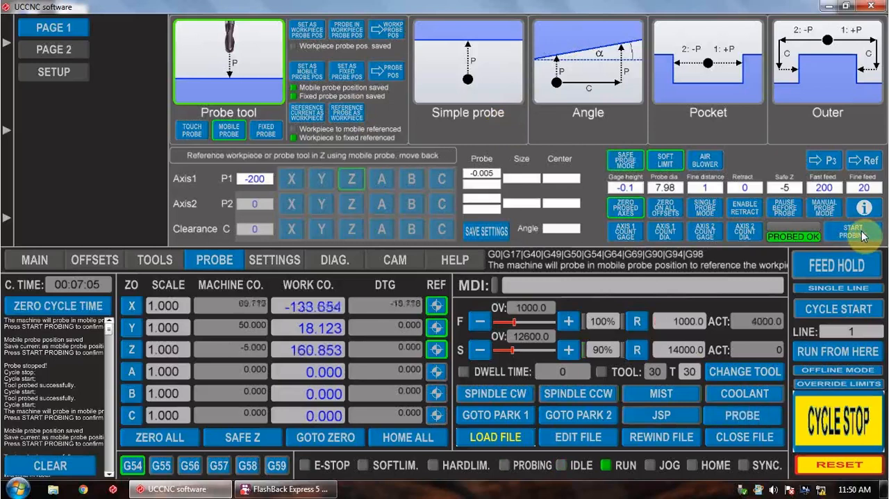
left_click(853, 231)
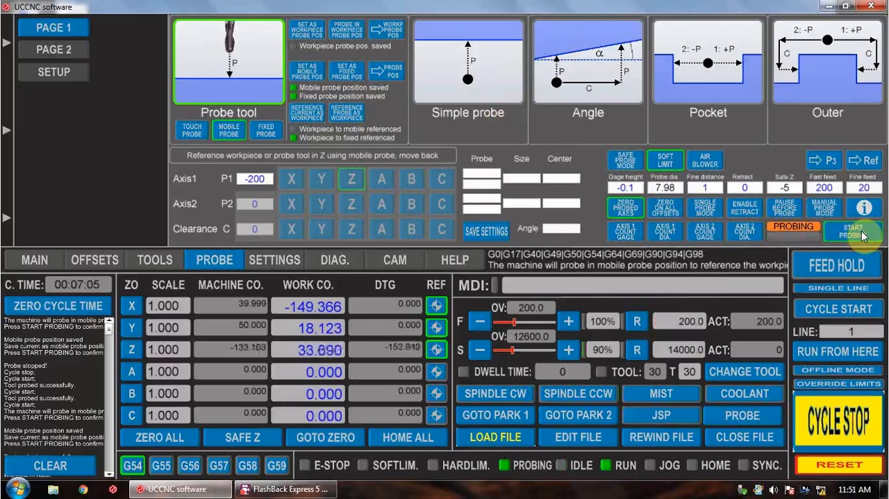
left_click(853, 230)
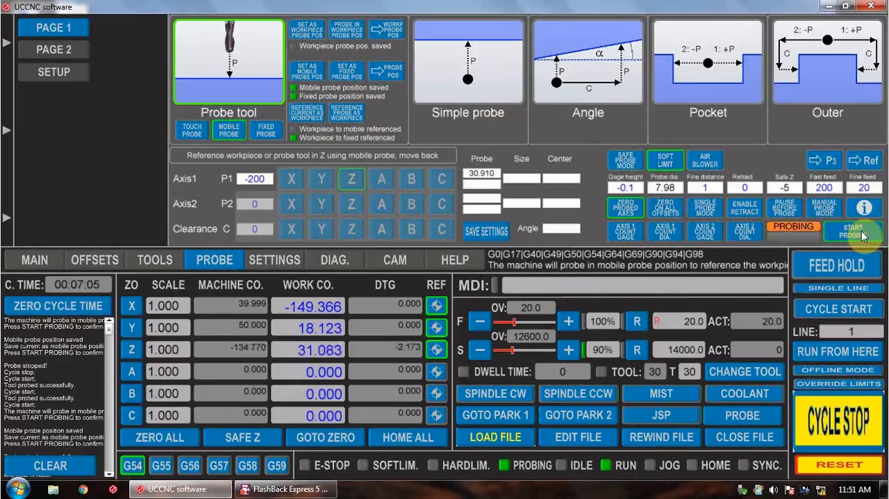
left_click(853, 232)
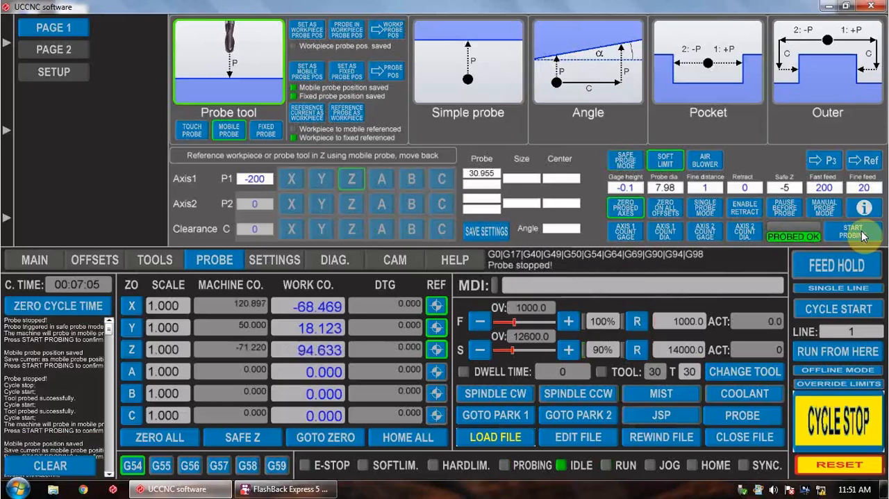
left_click(853, 230)
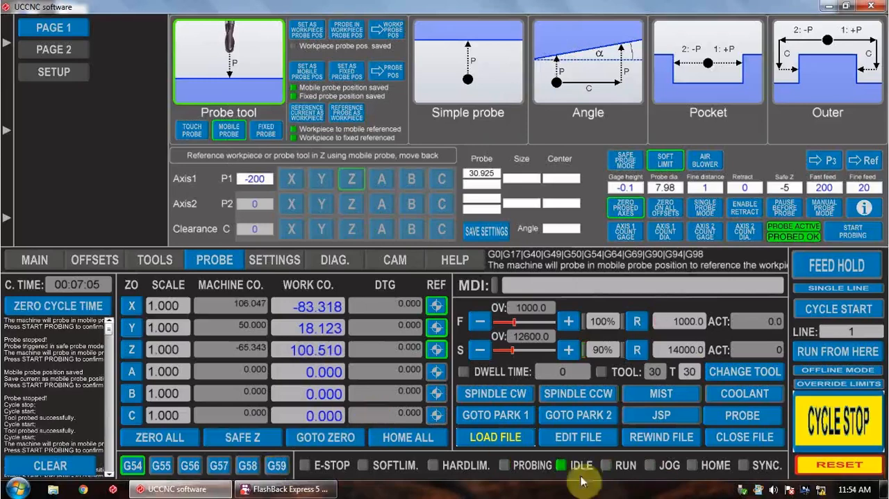
Step: Start the loaded G-code job from the MAIN page until it pauses asking for tool T31
left_click(33, 259)
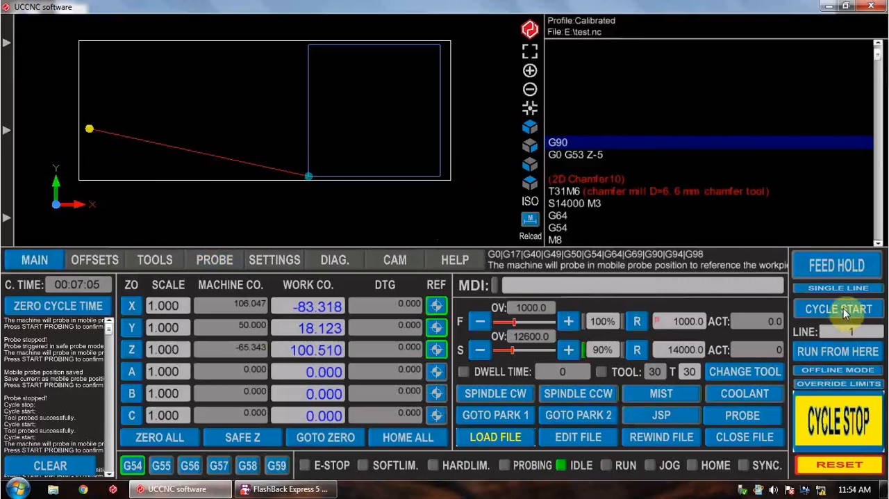
left_click(839, 308)
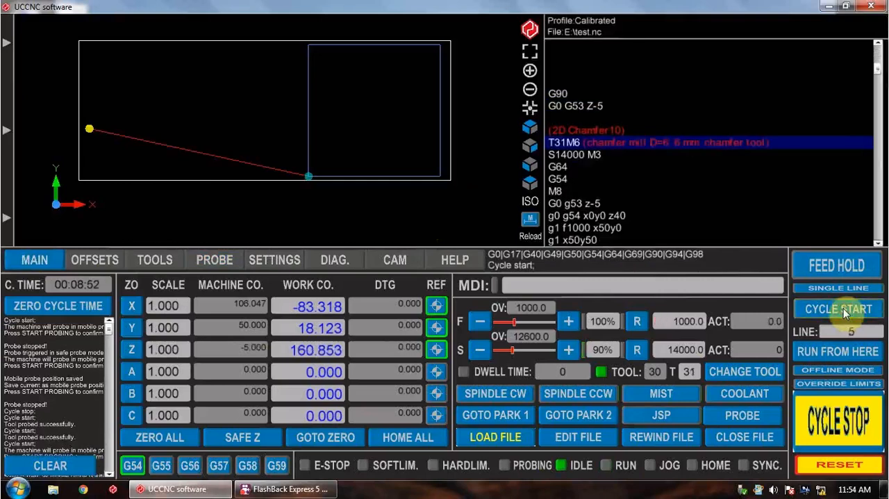
left_click(838, 308)
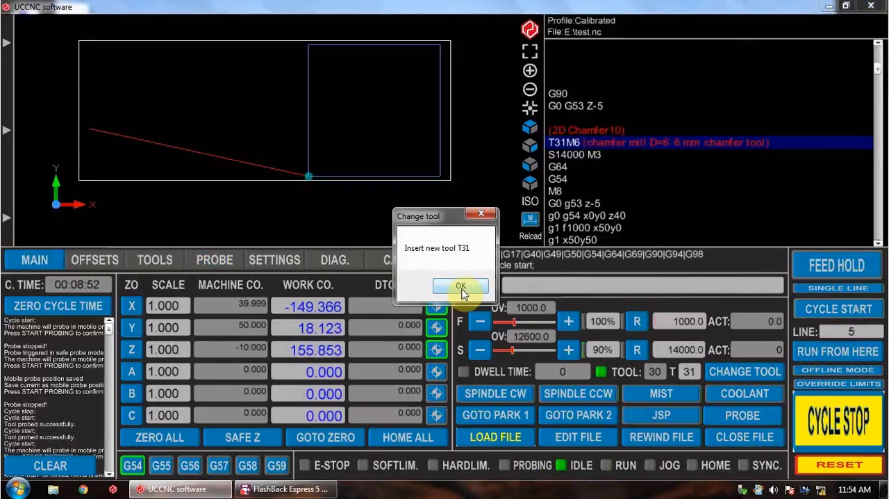
Step: Confirm tool T31 is inserted and let its automatic probe run to 'Probe Completed'
left_click(461, 286)
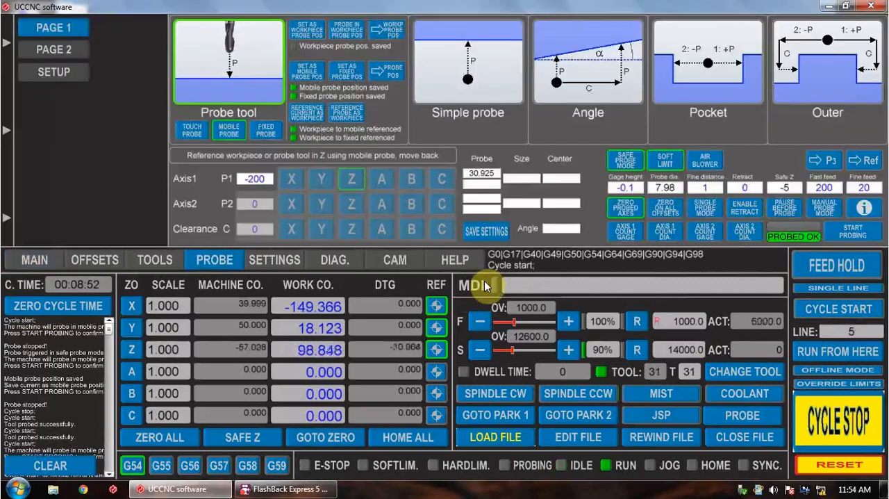
left_click(661, 393)
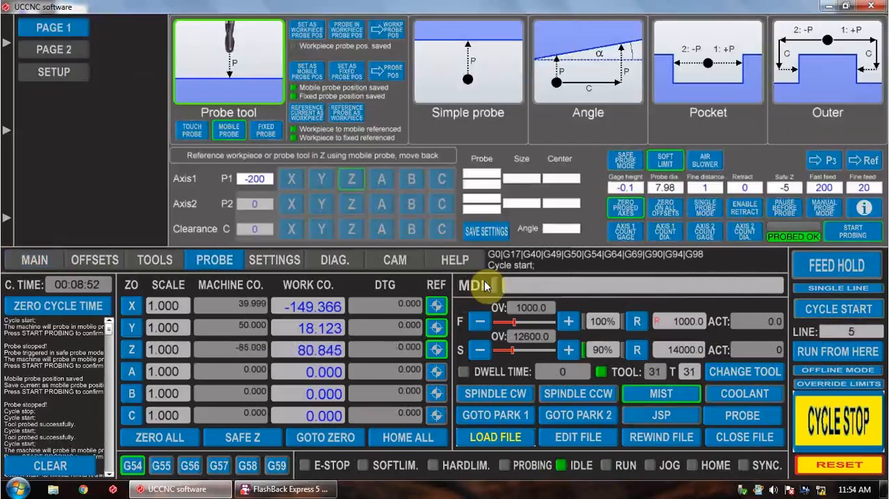
left_click(853, 231)
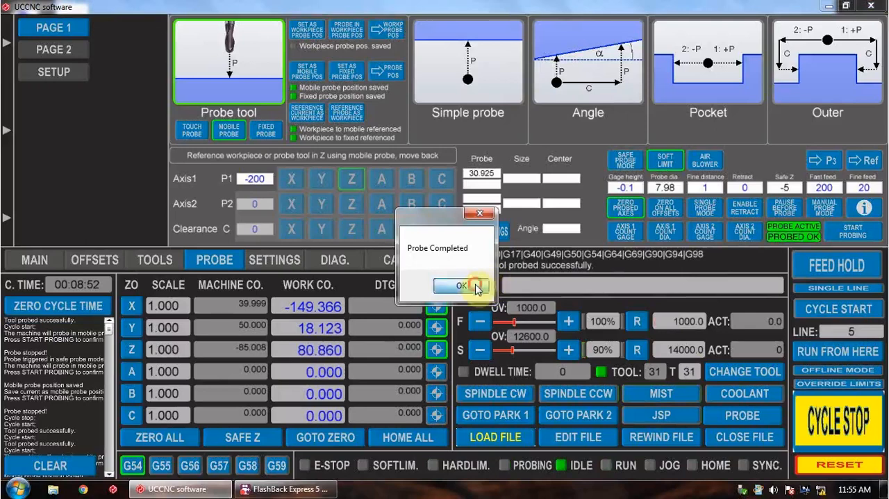
Step: Acknowledge the completed probe so the job runs on to the T20 tool-change prompt
left_click(462, 286)
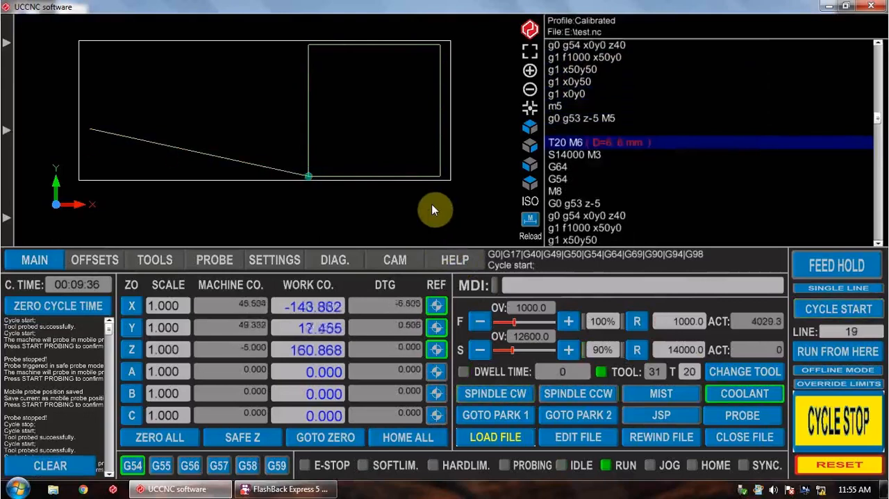
left_click(745, 371)
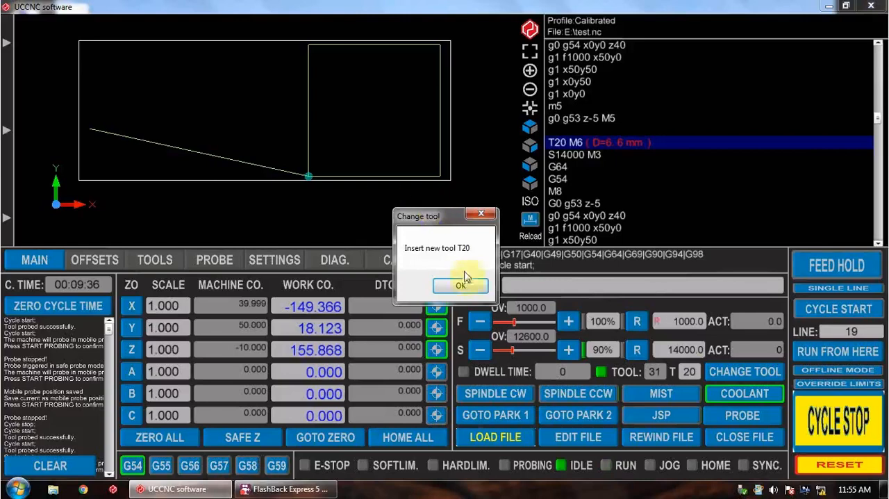
Step: Confirm tool T20 is inserted, let it be probed, and resume the job with T20
left_click(461, 286)
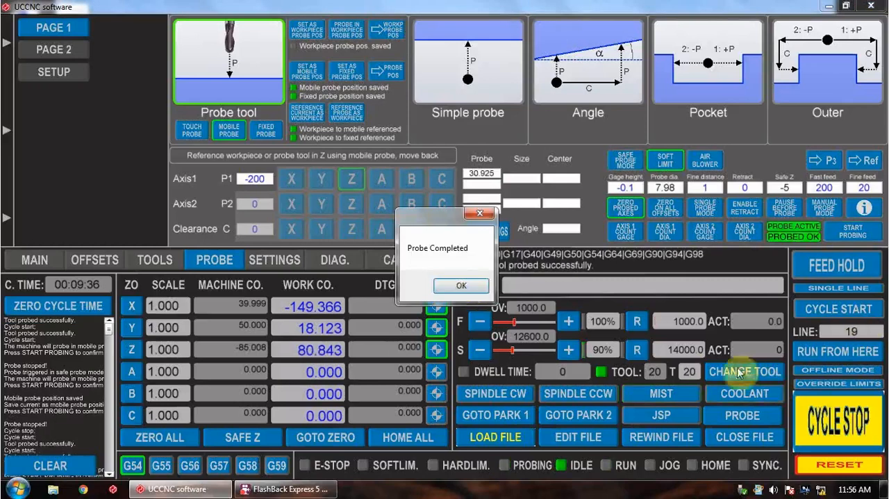
left_click(461, 287)
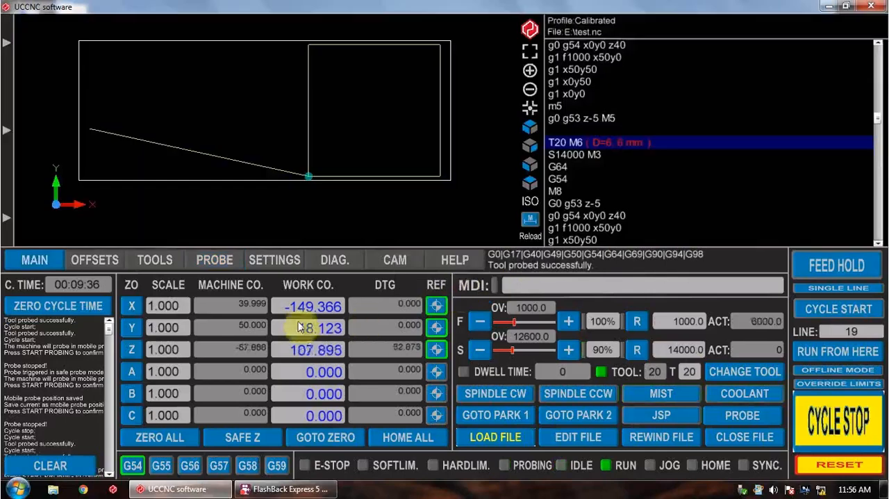